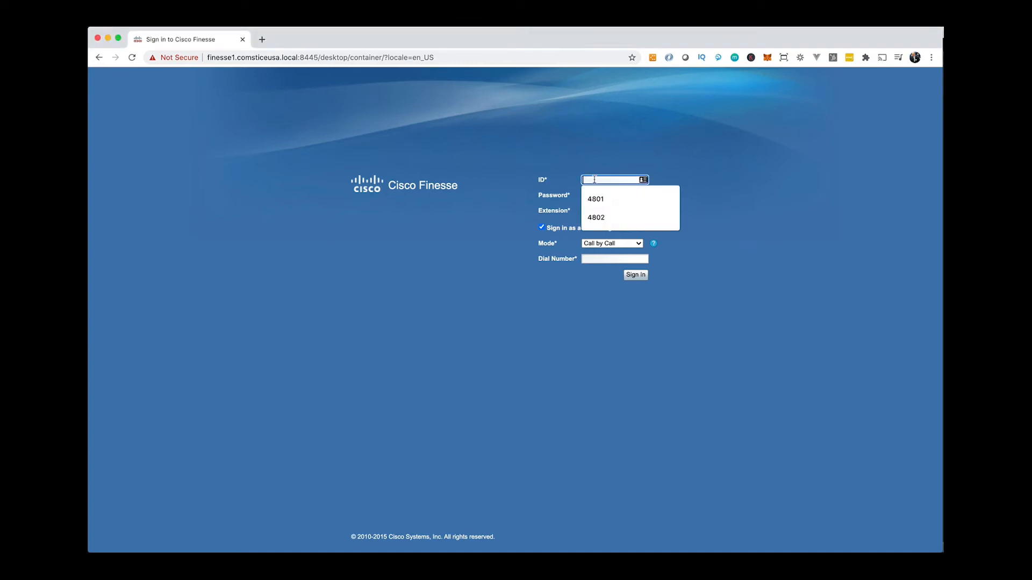
Sign in as saved agent ID 4801 as a mobile agent in Call by Call mode.
click(595, 198)
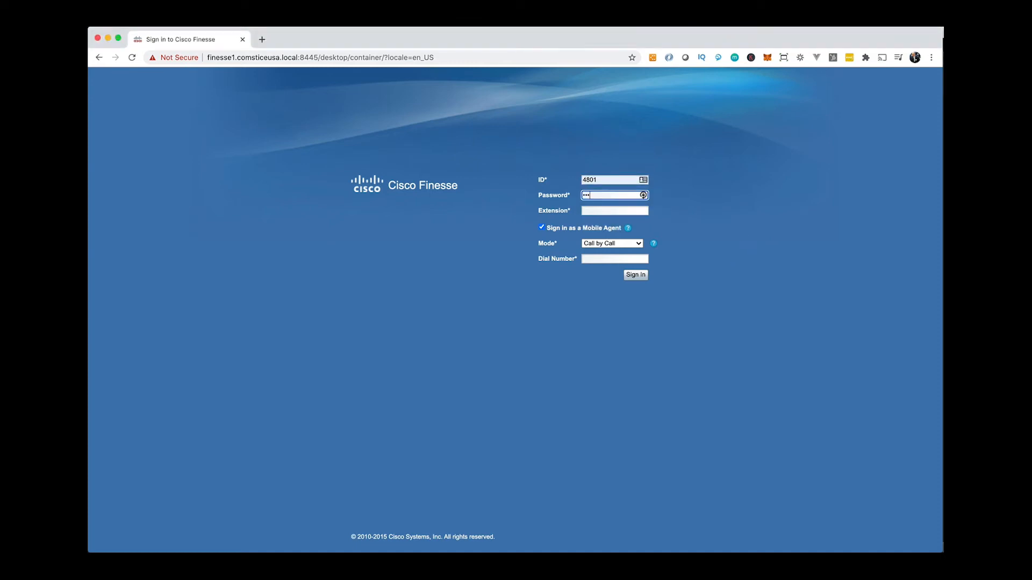
click(614, 258)
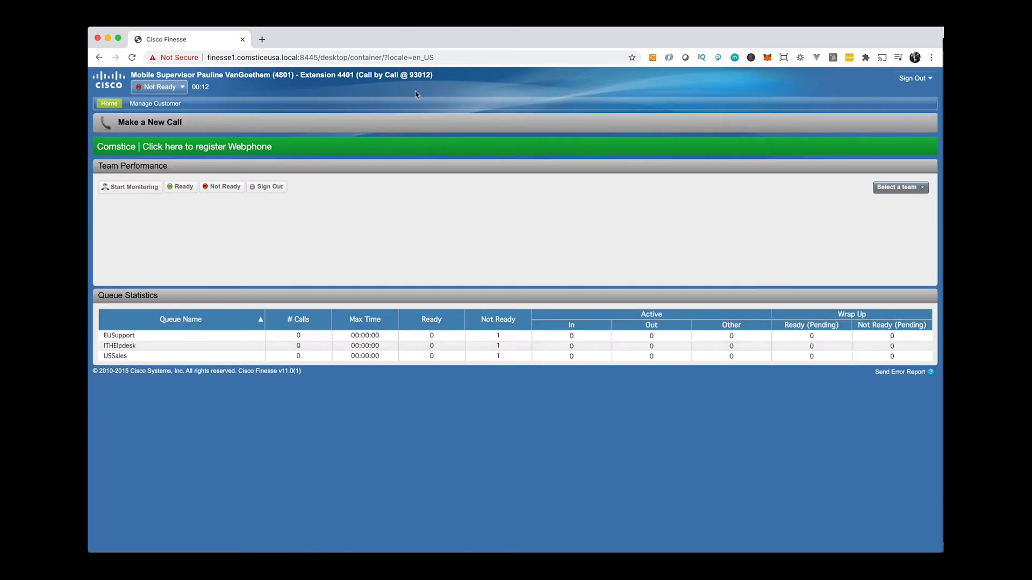
Choose the GlobalSales team in Team Performance to list its four agents' states.
click(901, 187)
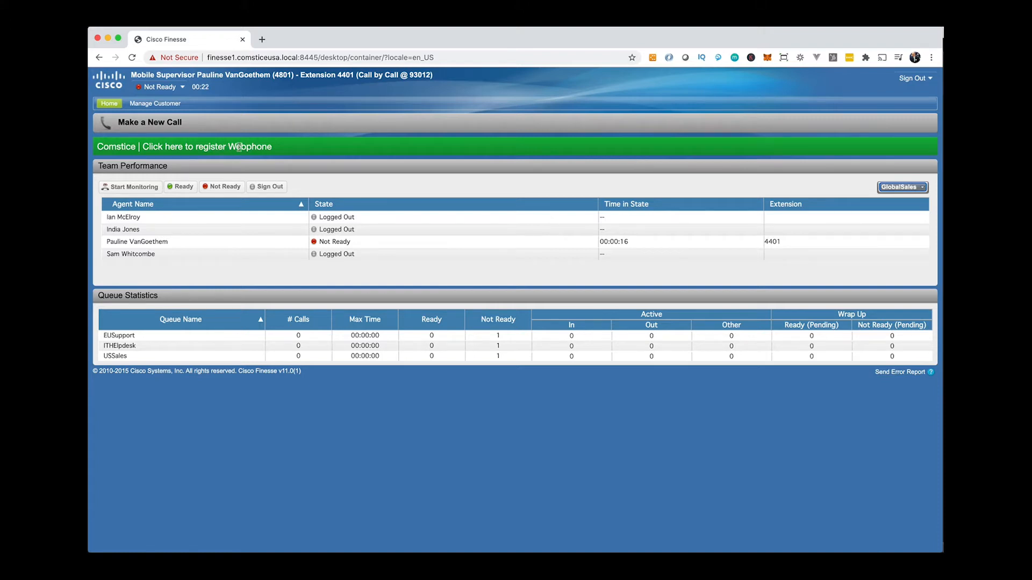
Register the Comstice browser webphone until it shows Idle, then return to the agent desktop.
click(205, 146)
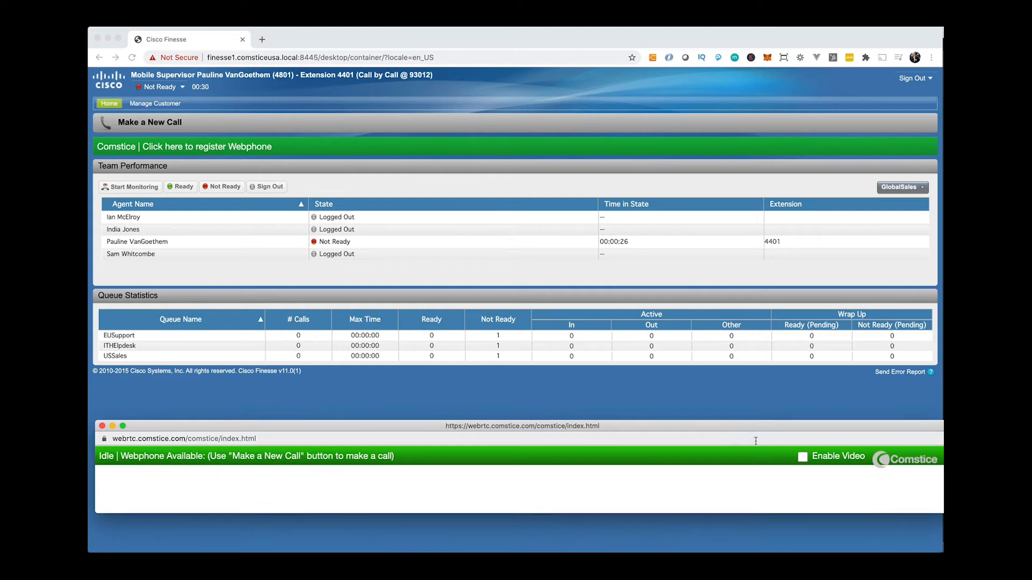
mouse_move(864, 467)
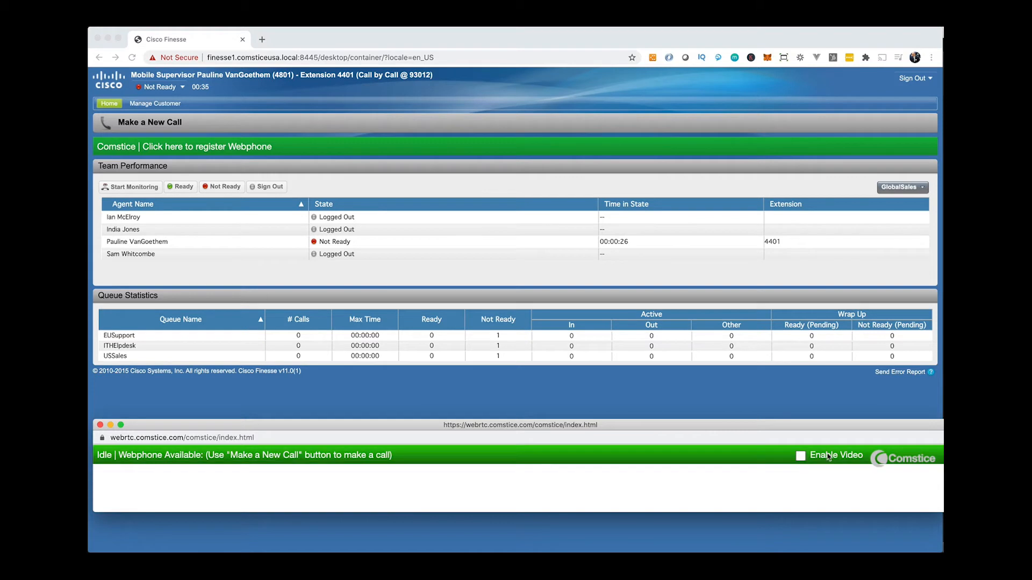
mouse_move(716, 434)
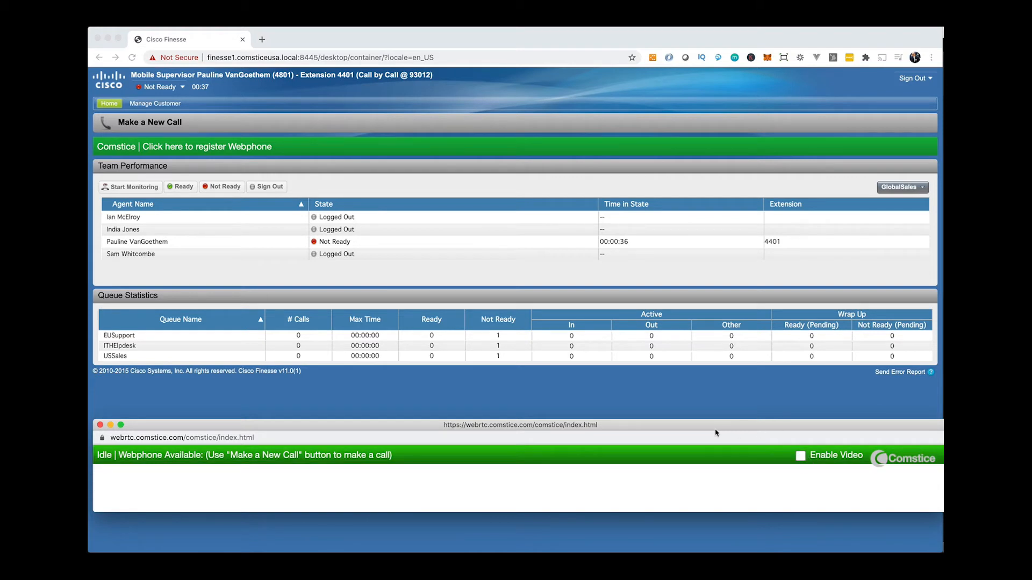
click(149, 122)
text(4504)
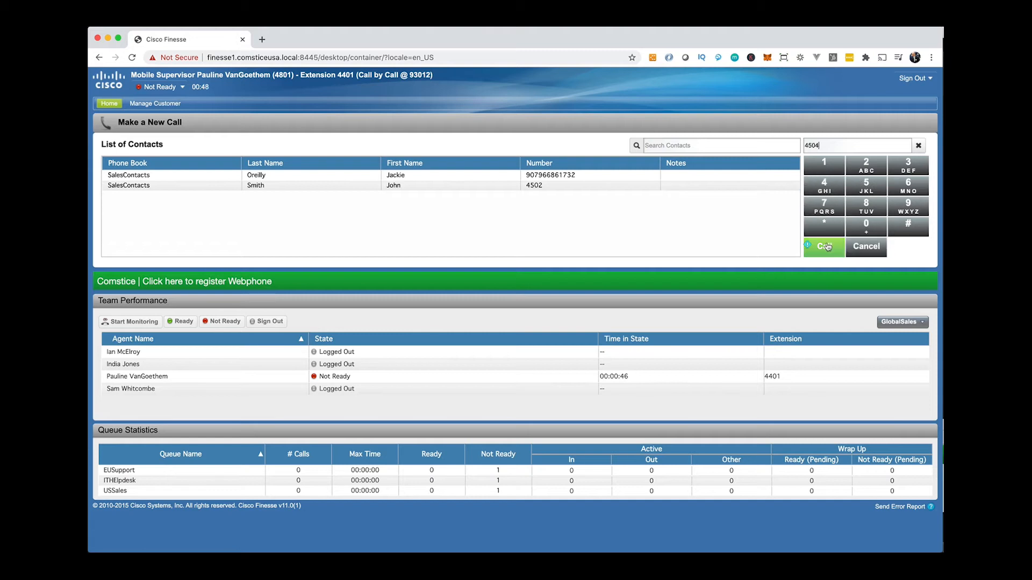
Call 4504 from the dialer, then end the call so the agent returns to Not Ready.
click(824, 247)
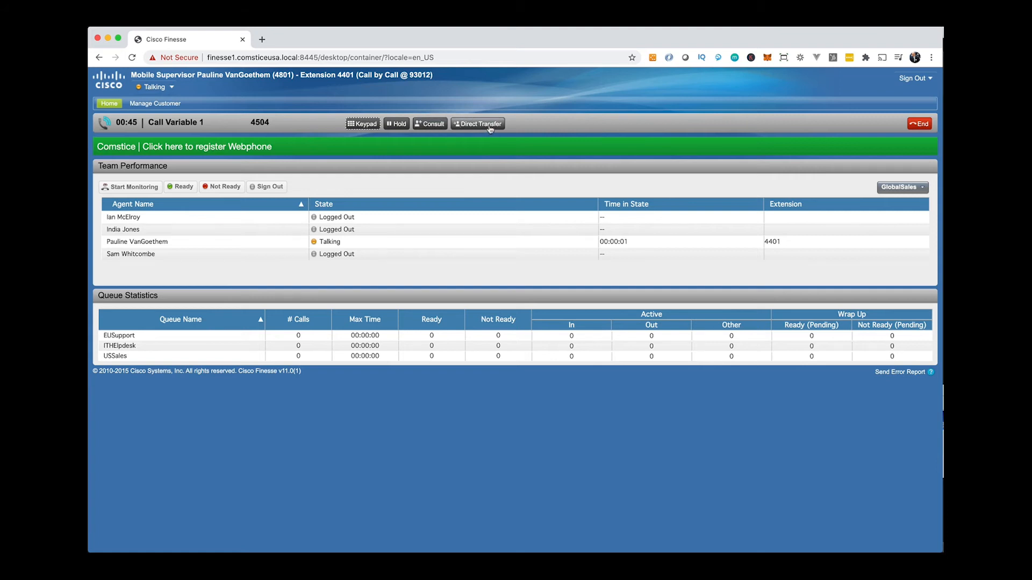
click(919, 123)
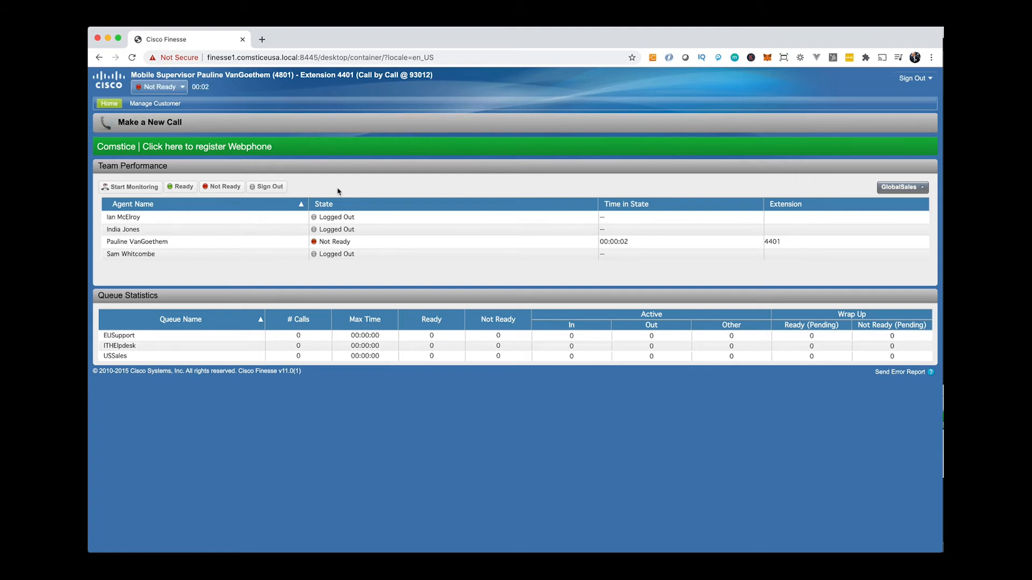